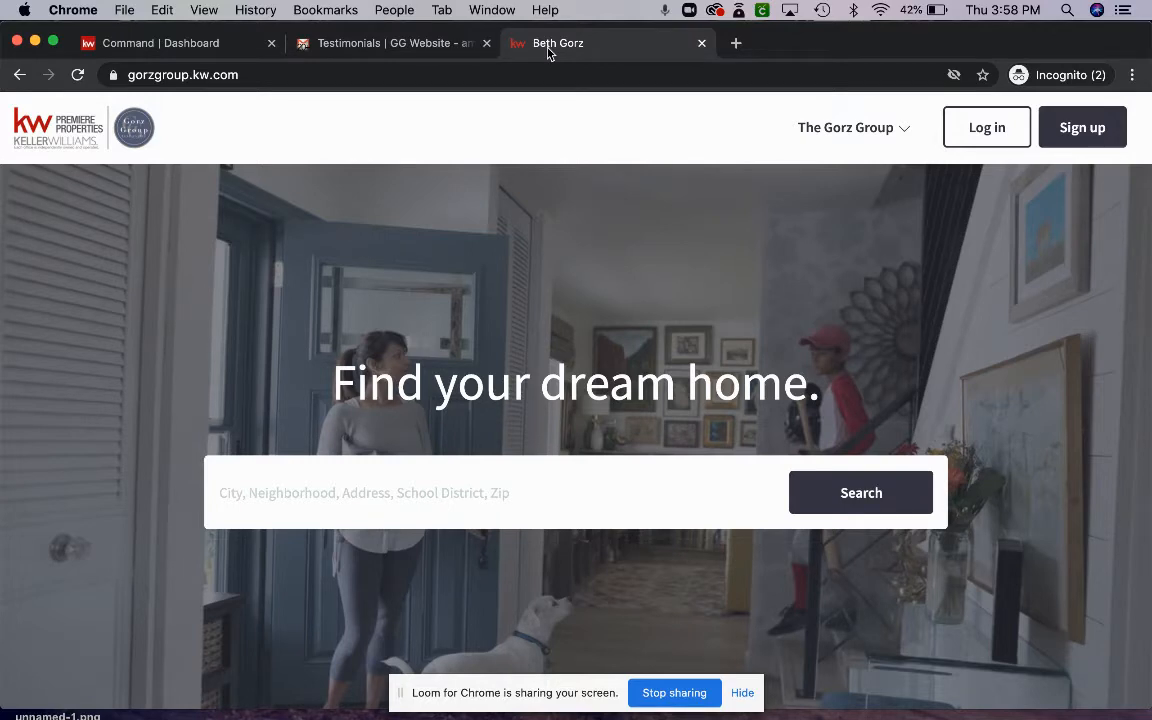
mouse_move(736, 120)
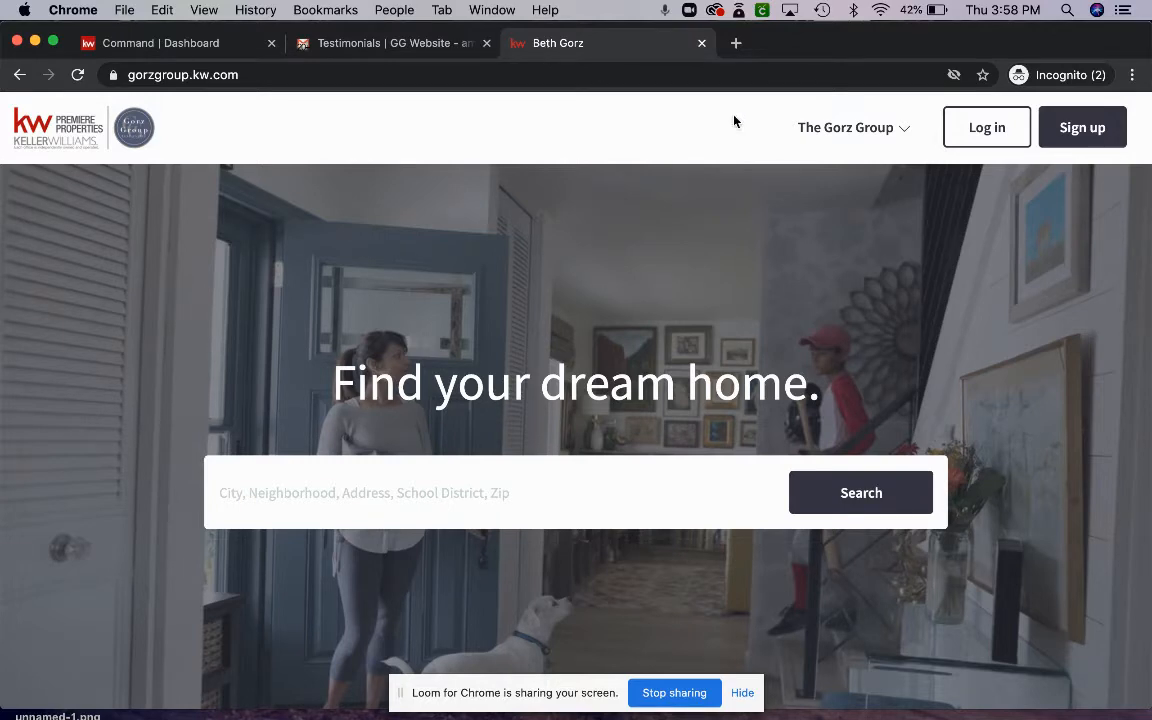
Step: Open The Gorz Group header menu listing site pages like Leave A Review
left_click(845, 127)
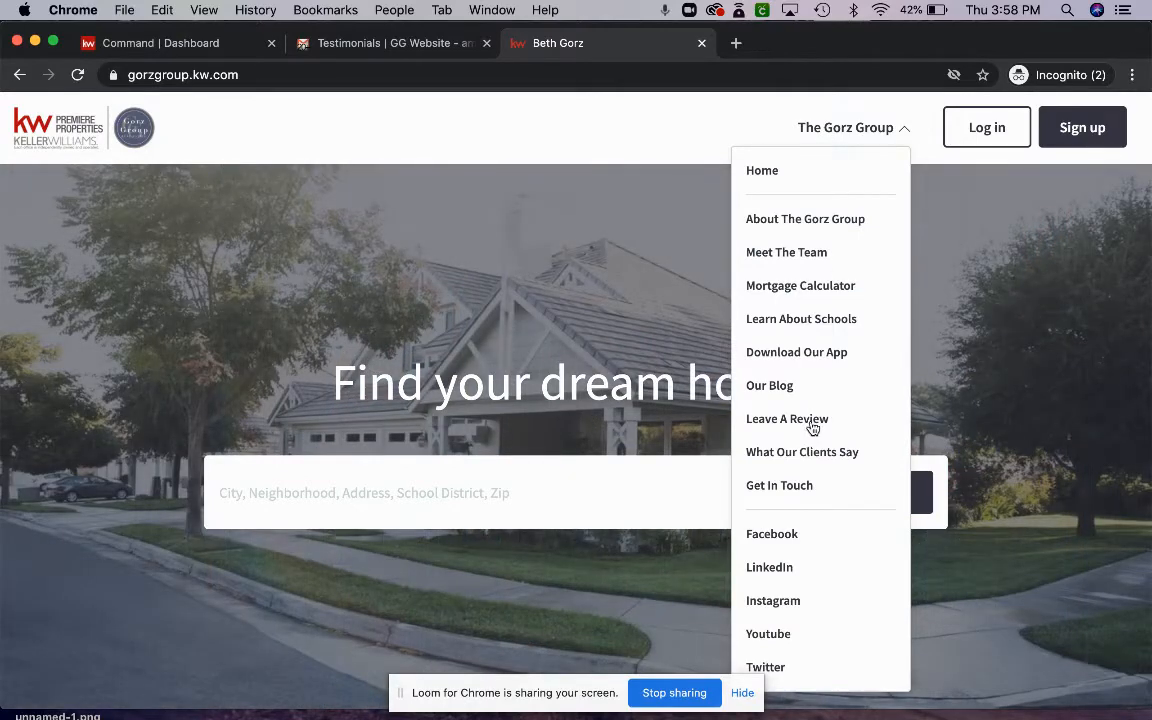
mouse_move(813, 424)
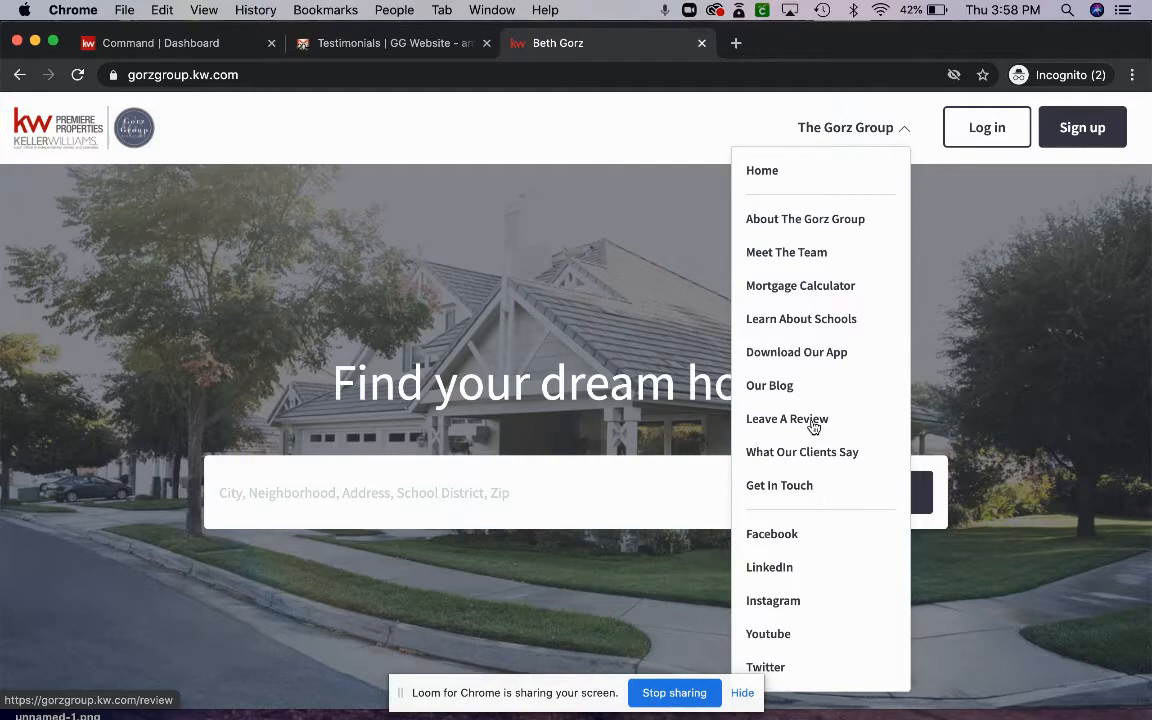
mouse_move(812, 423)
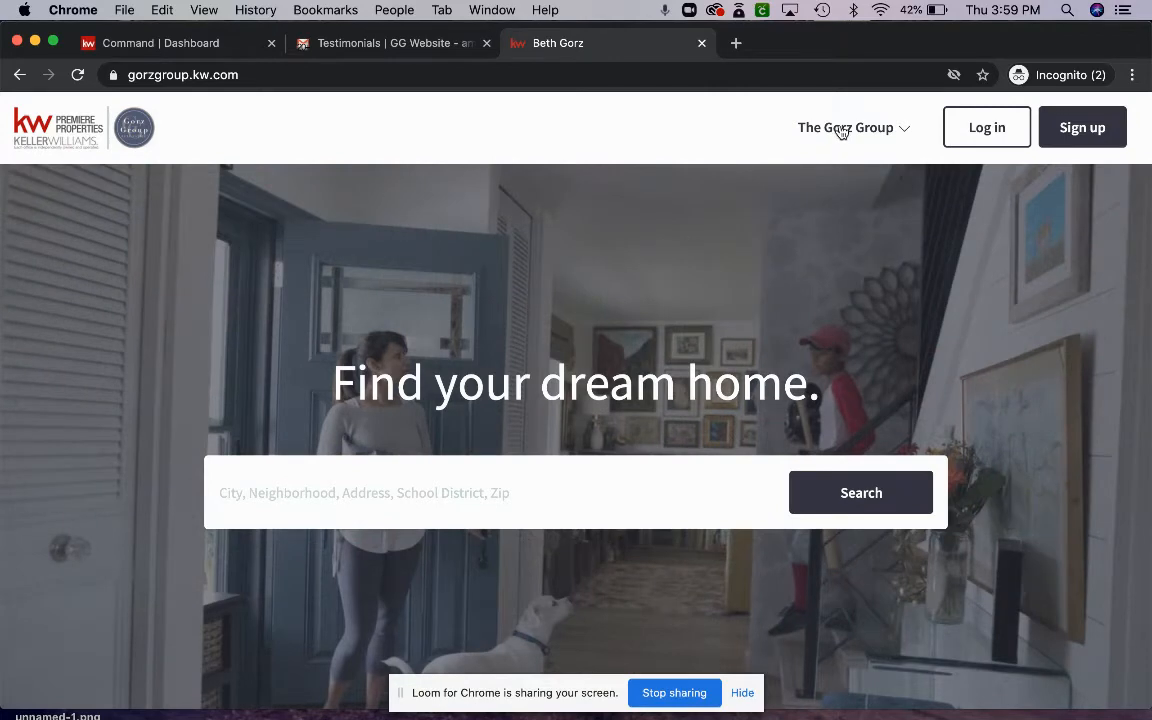
left_click(845, 127)
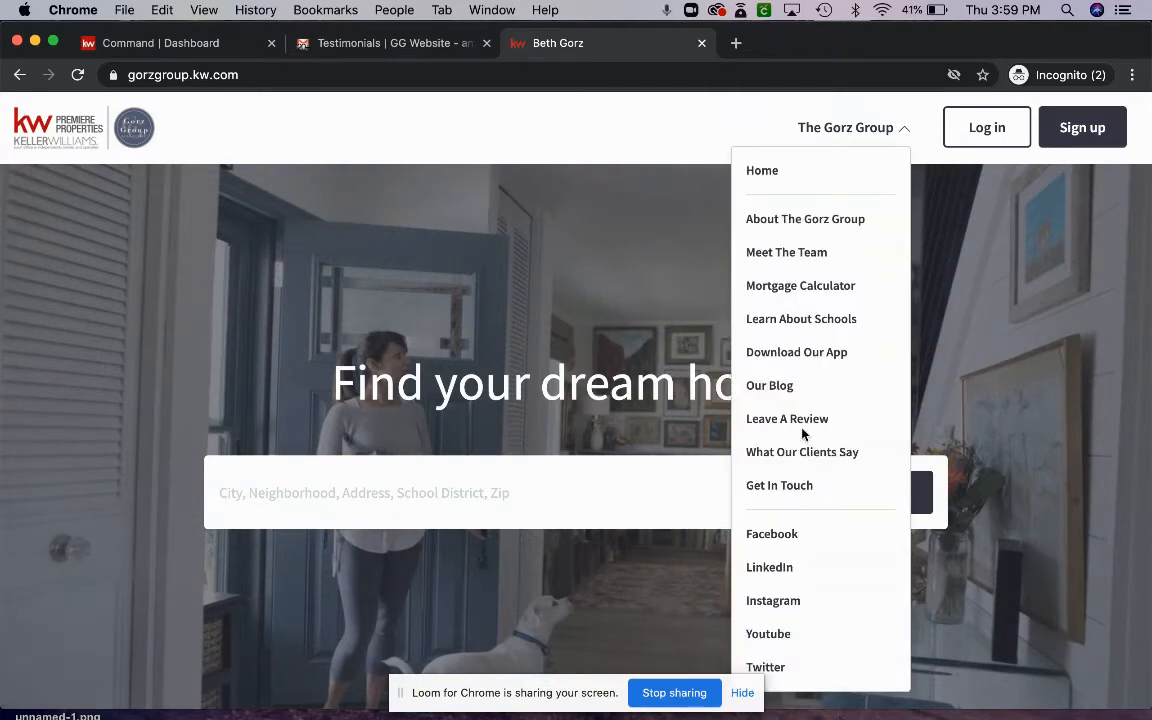
mouse_move(799, 423)
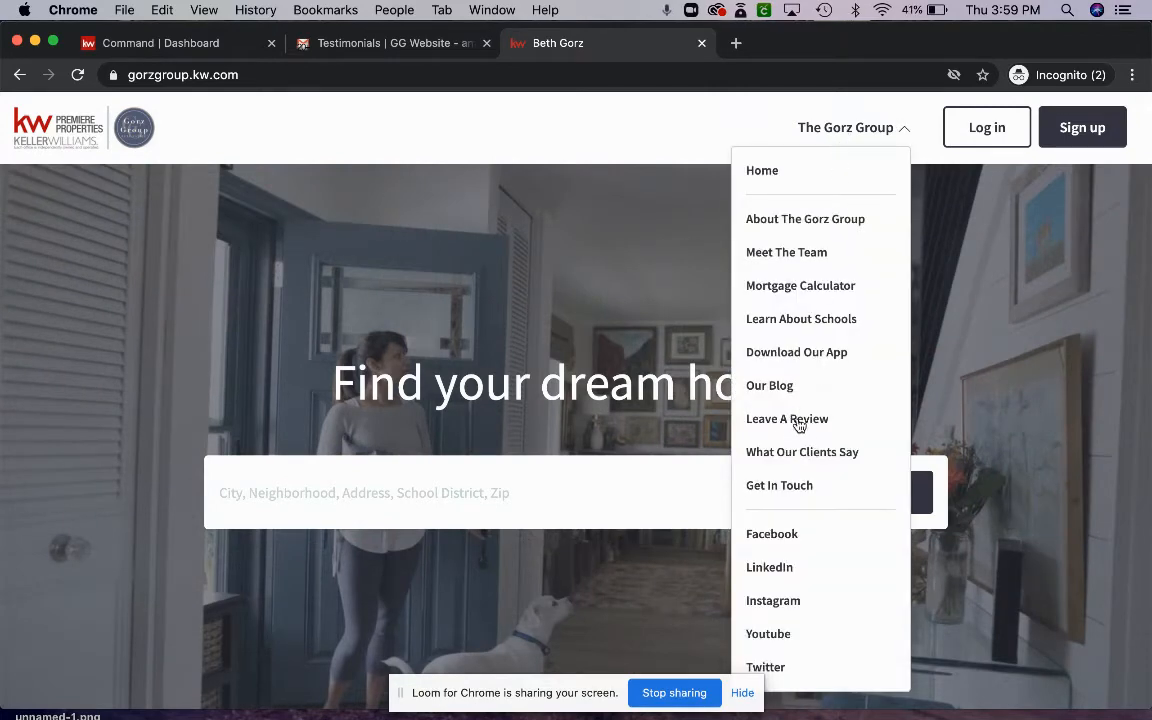
mouse_move(807, 419)
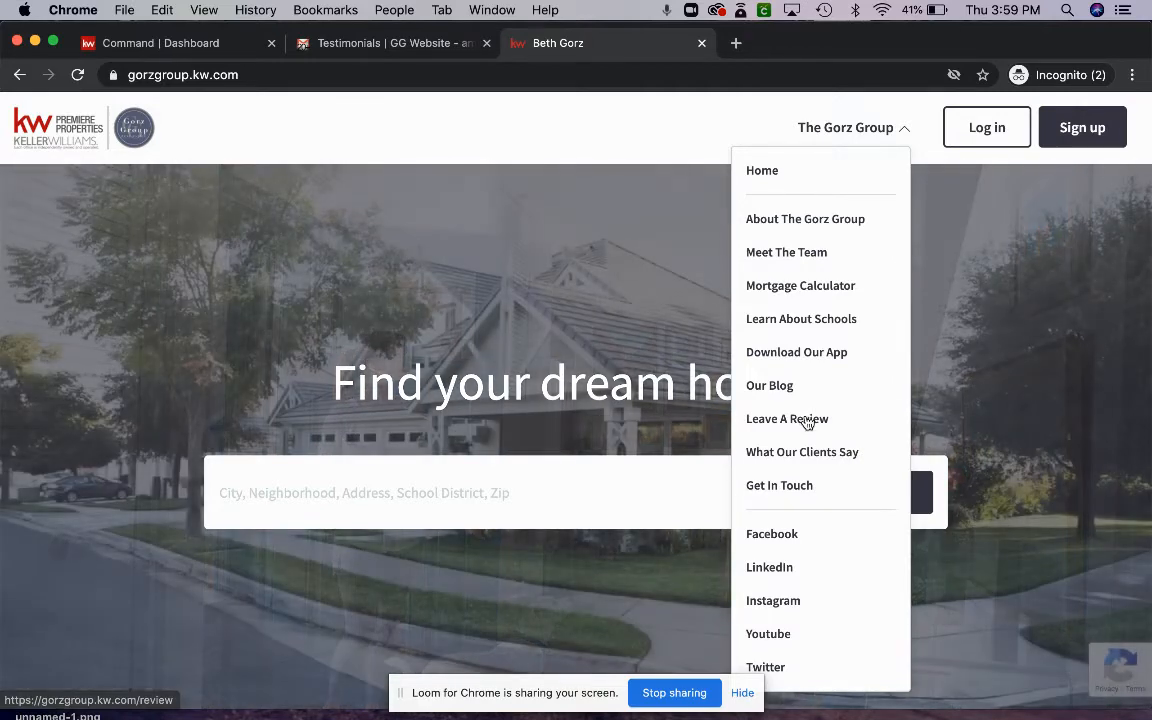
Step: Open the Leave A Review page and scroll through its client review form
left_click(787, 419)
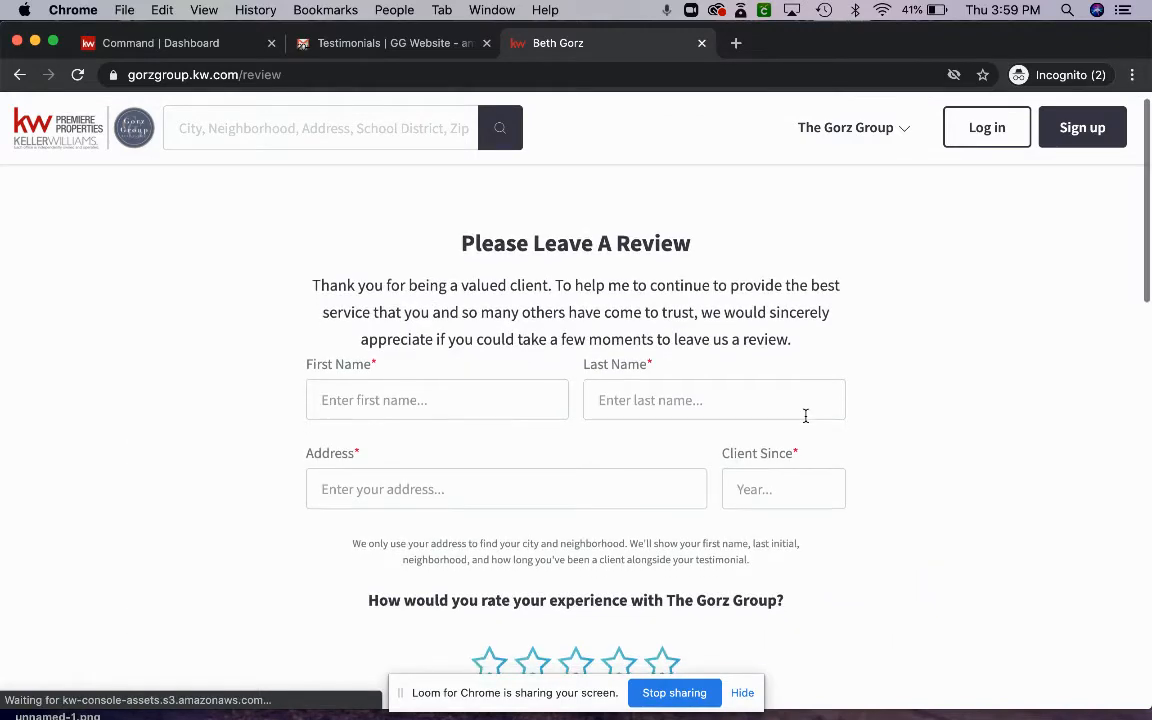
scroll("down", 3)
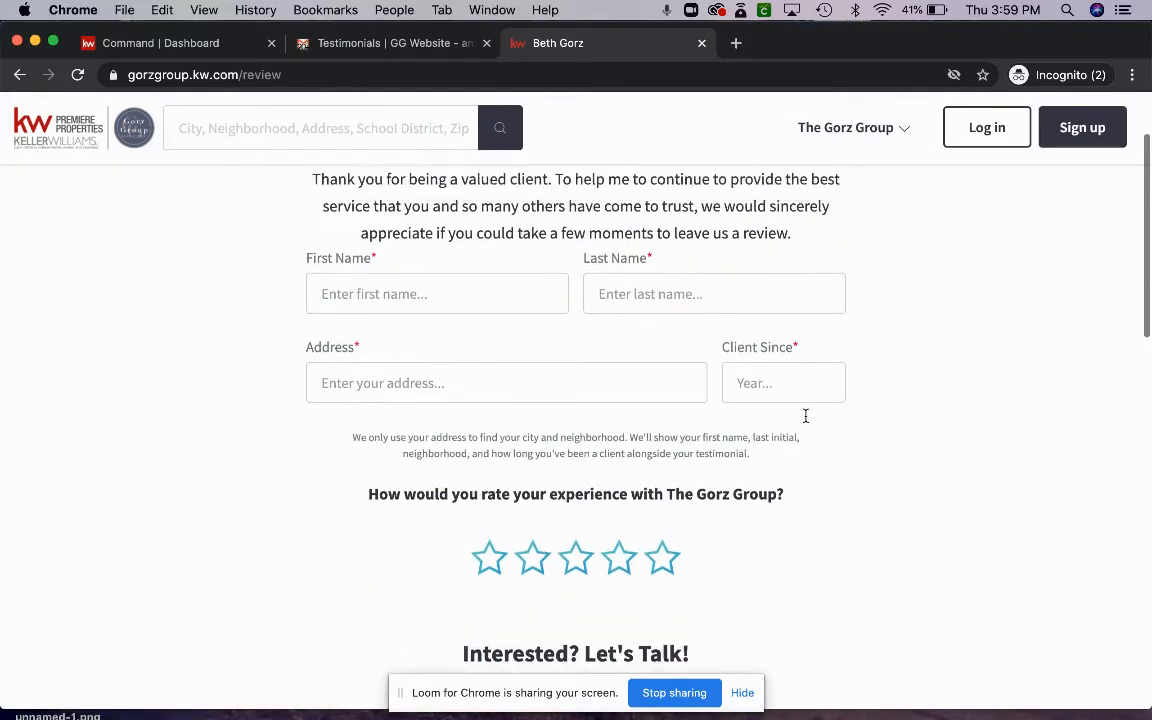
scroll("down", 3)
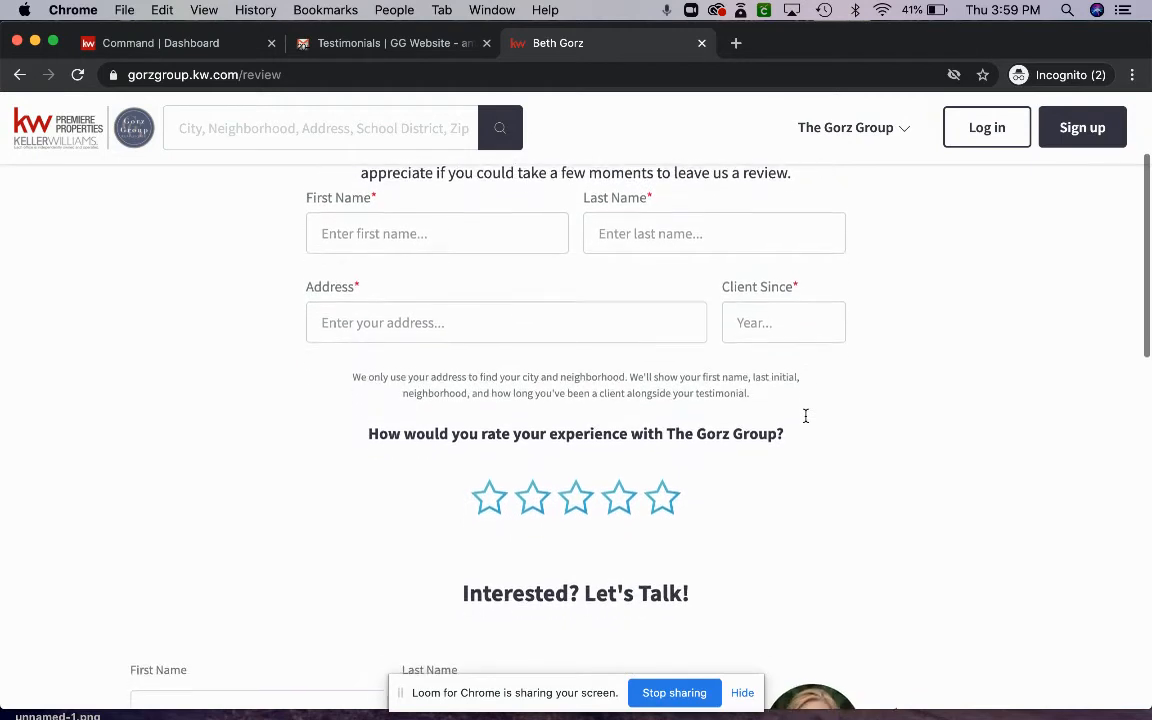
scroll("down", 3)
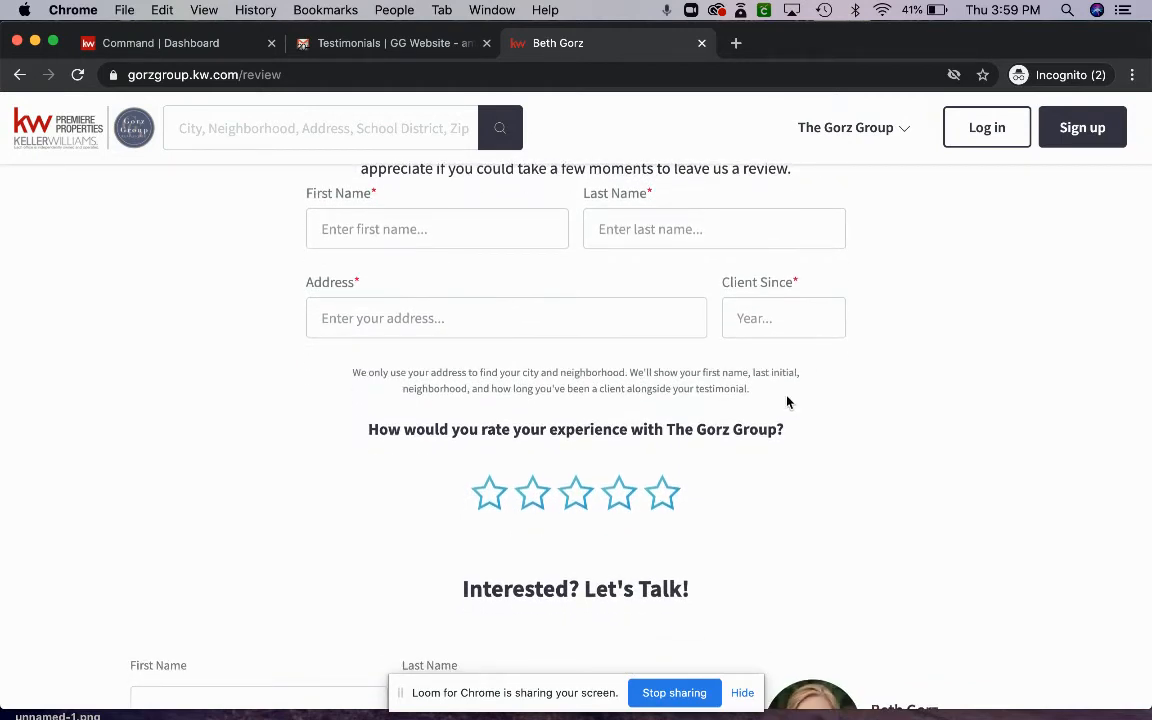
mouse_move(448, 211)
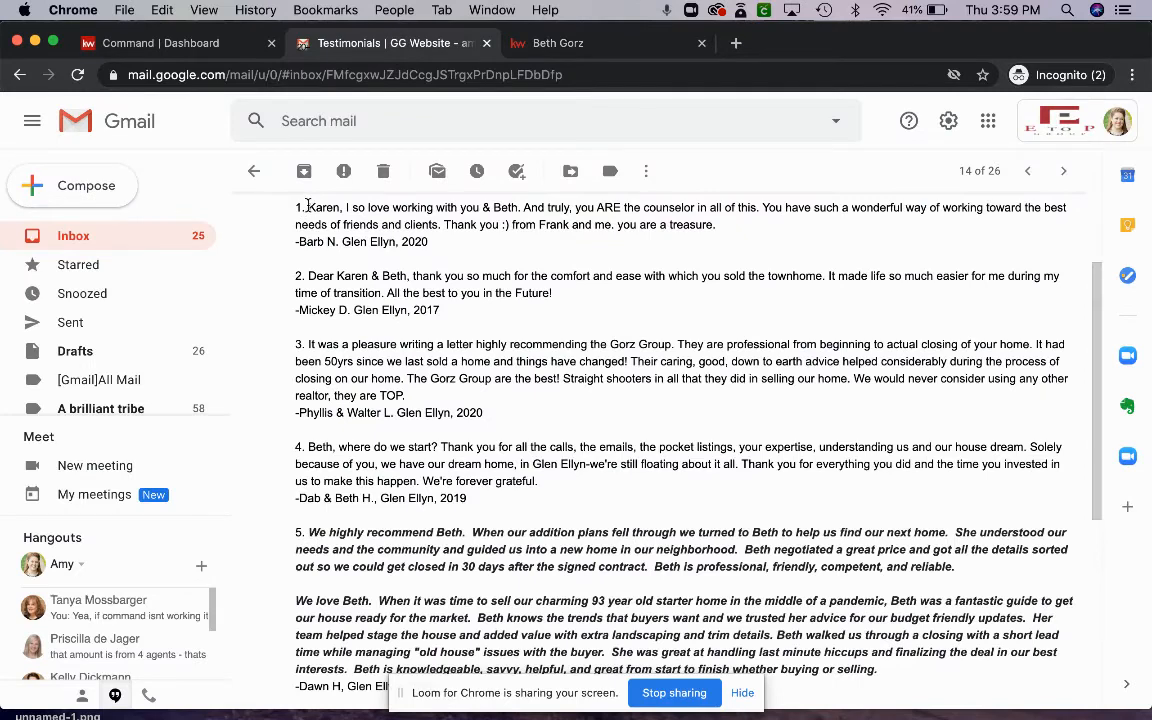
Step: Copy the first testimonial ('Karen, I so love working with you & Beth...') into the review field
left_click_drag(307, 207, 434, 267)
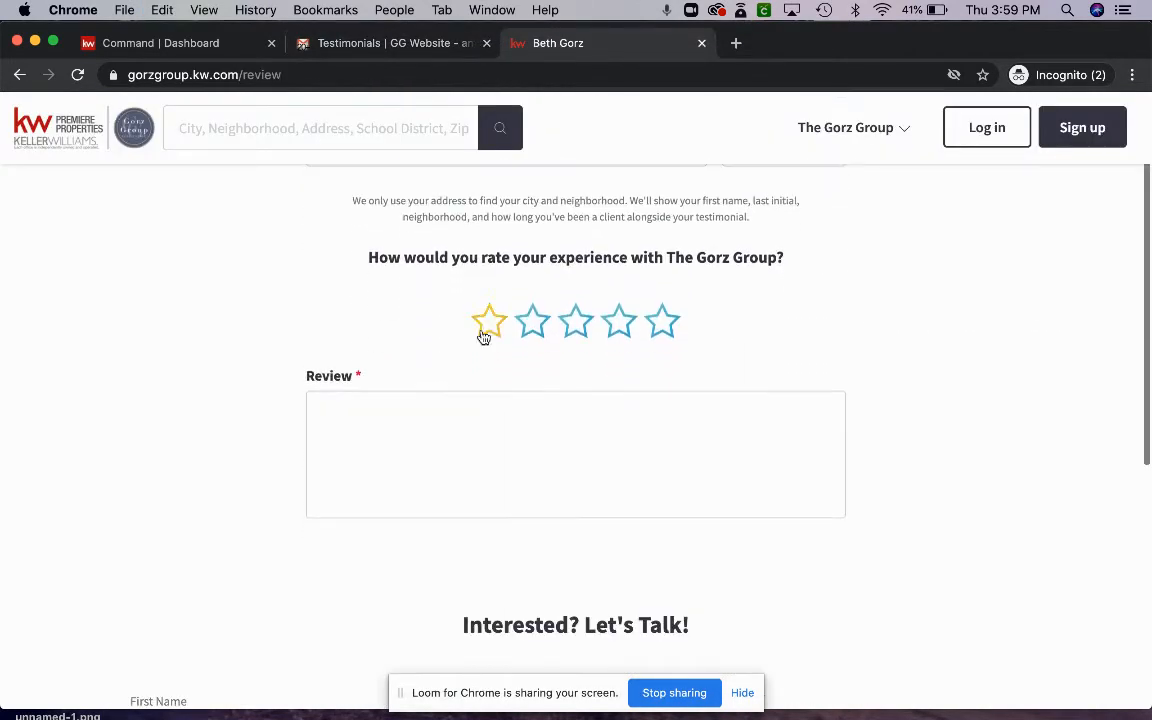
type("Karen, I so love working with you & Beth. And truly, you ARE the counselor in all of this. You have such a wonderful way of working toward the best needs of friends and clients. Thank you :) from Frank and me. you are a treasure.")
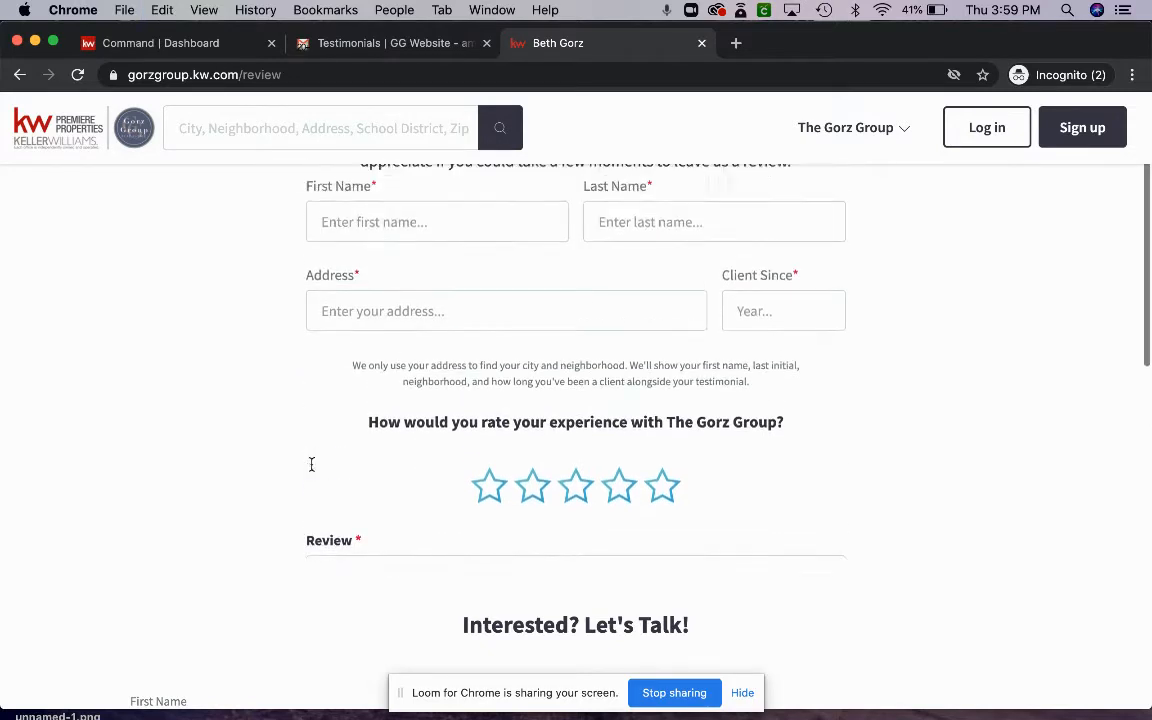
Step: Enter reviewer name Barb, address Glen Ellyn, IL, USA, and client since 2020
scroll("down", 3)
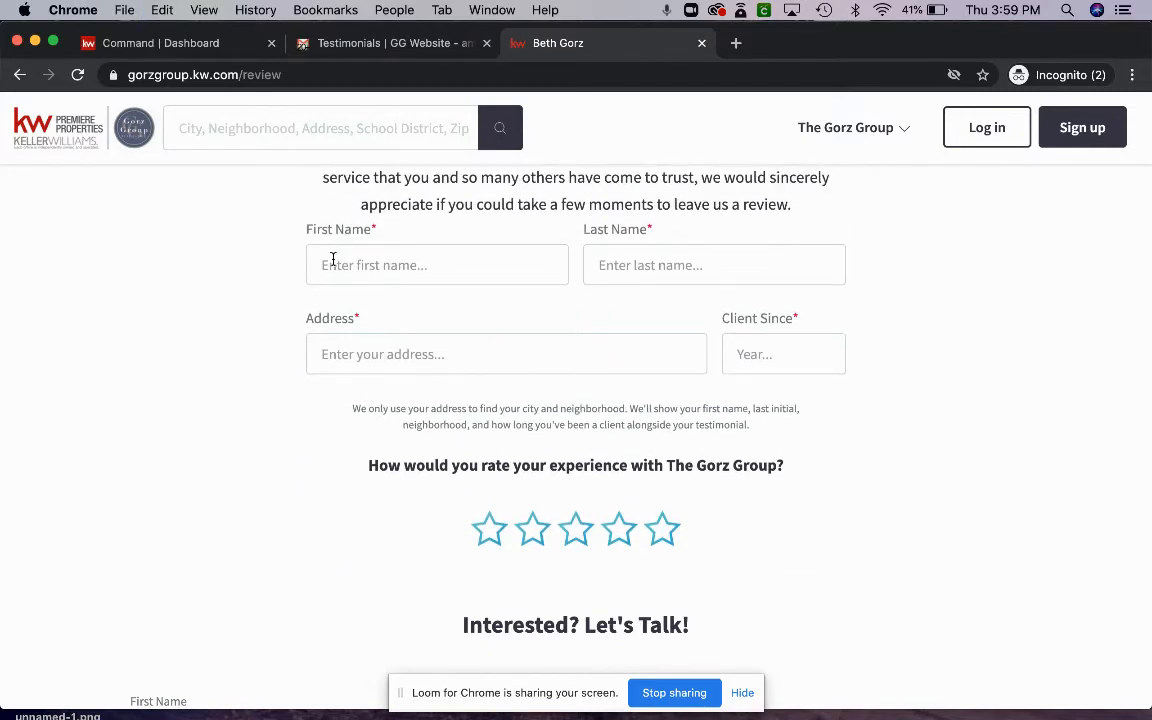
type("Barb")
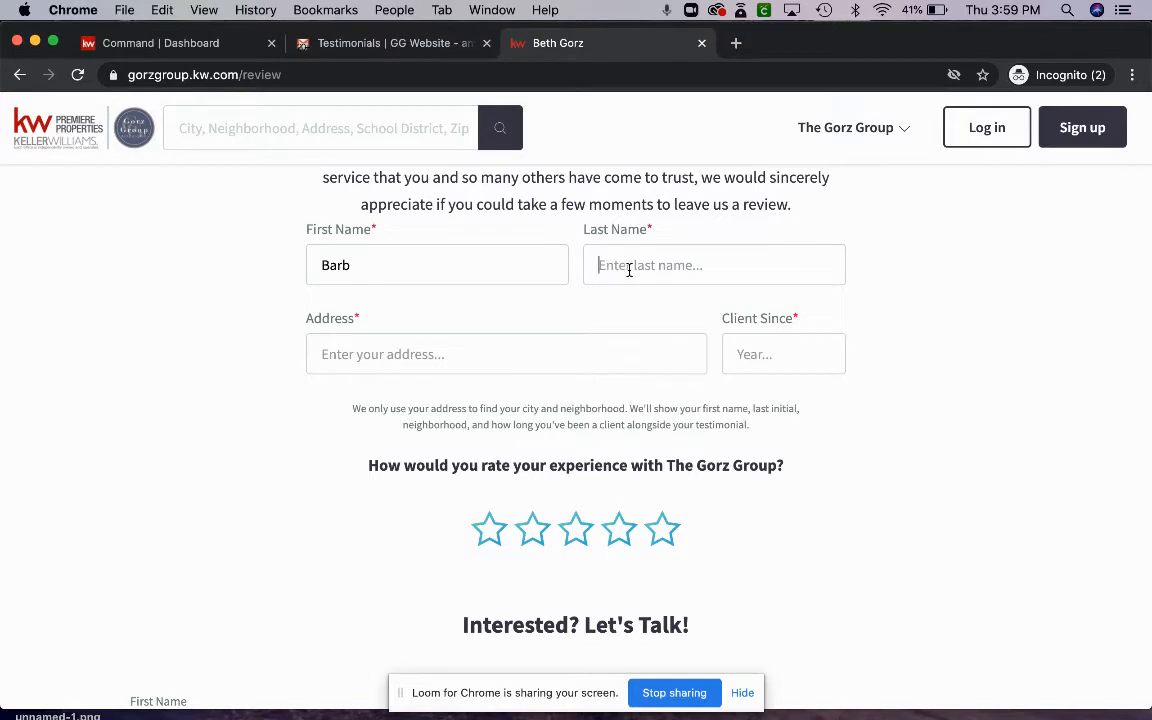
scroll("down", 3)
type("Glen Ellyn")
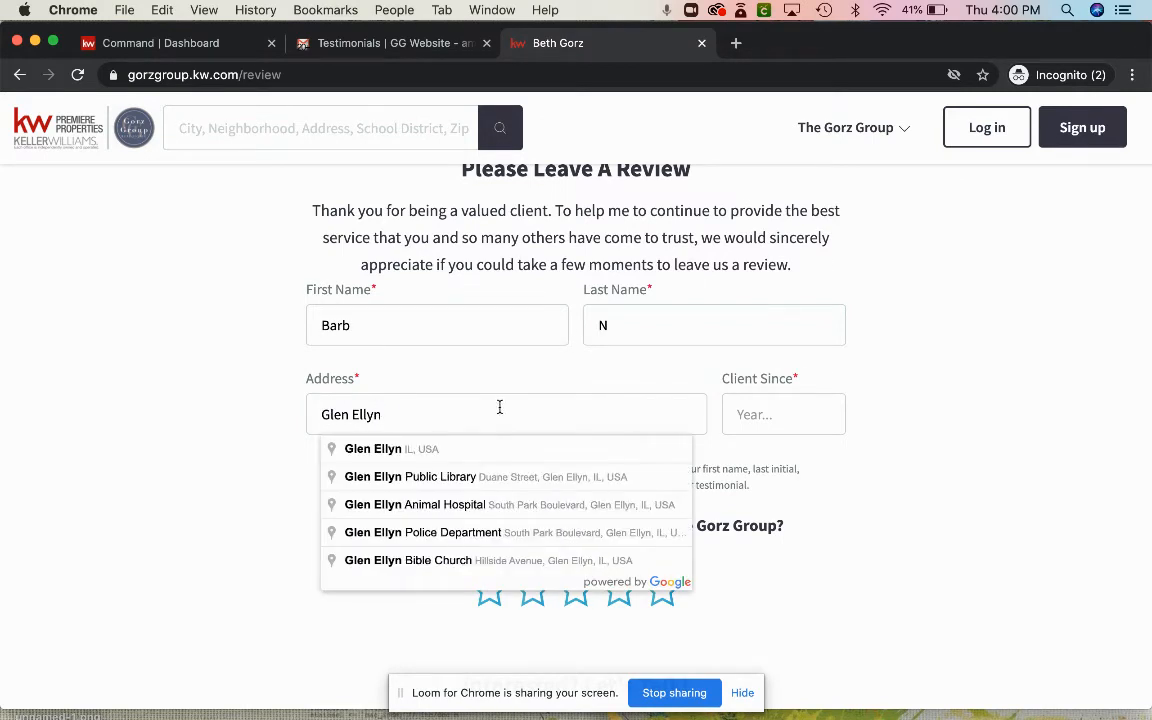
left_click(371, 448)
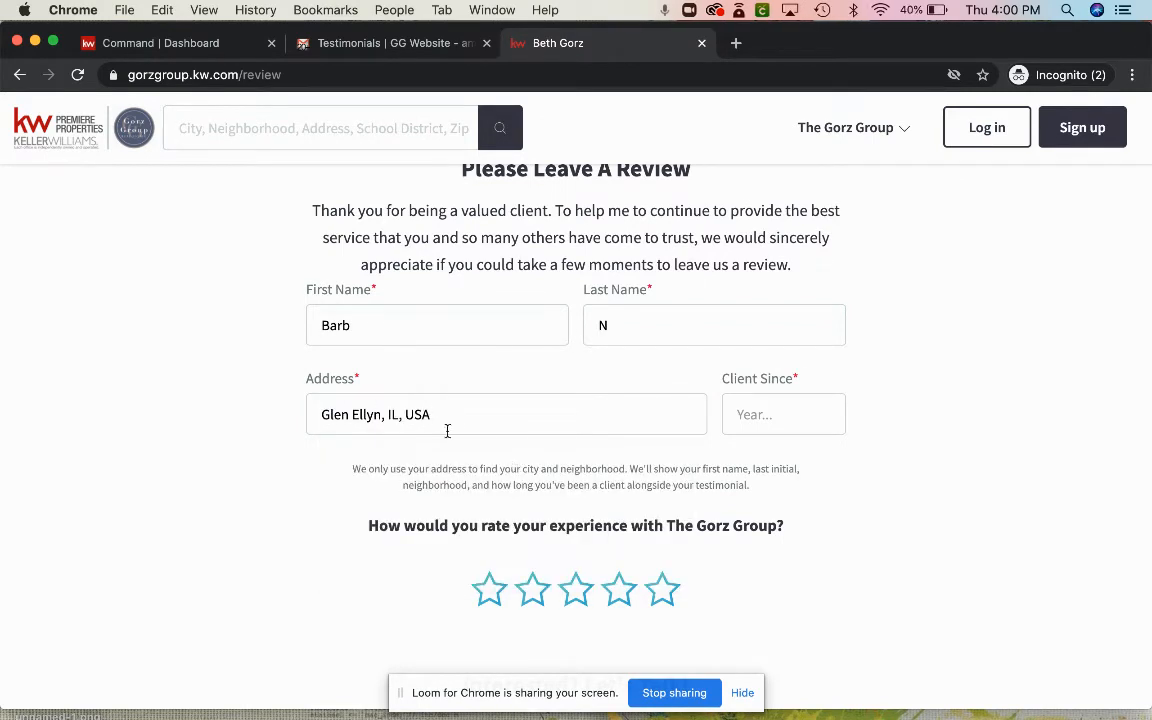
left_click(783, 414)
type("2020")
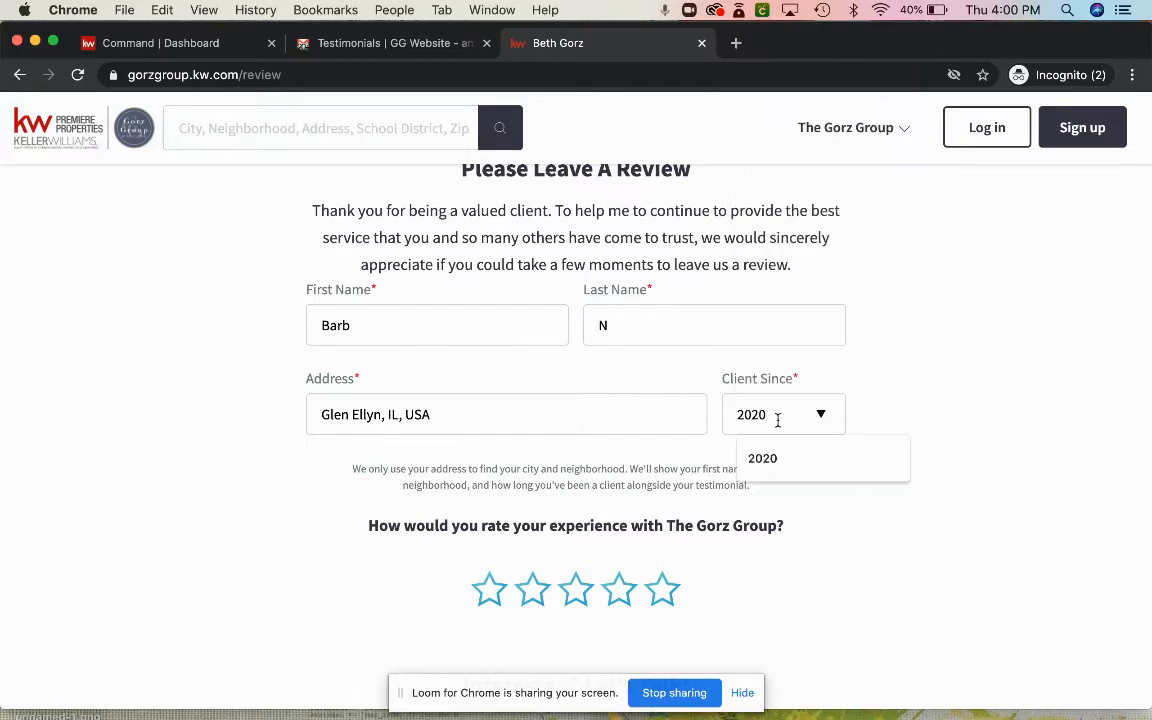
left_click(763, 458)
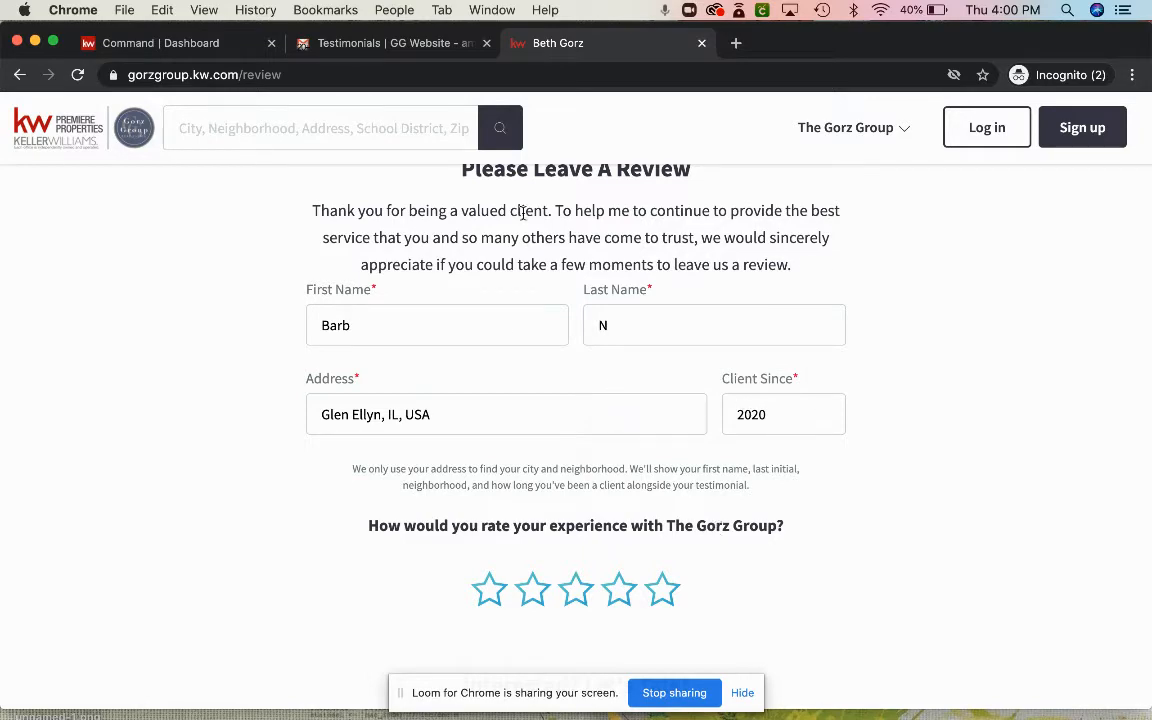
left_click(390, 43)
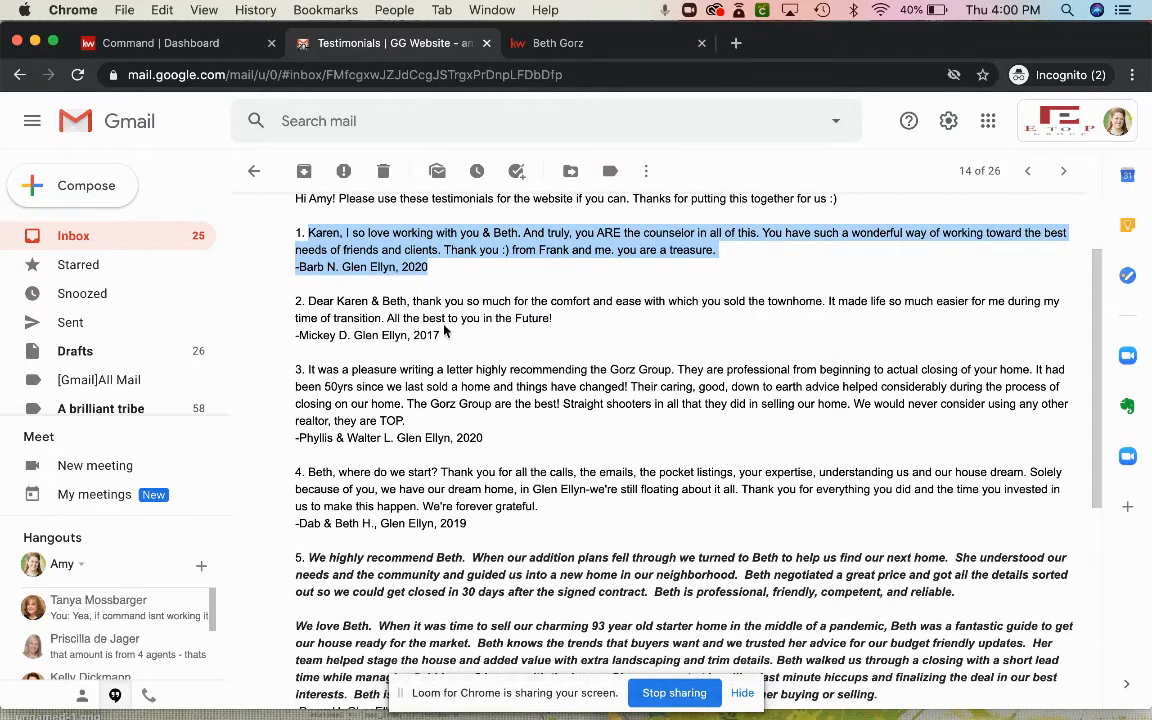
left_click(557, 42)
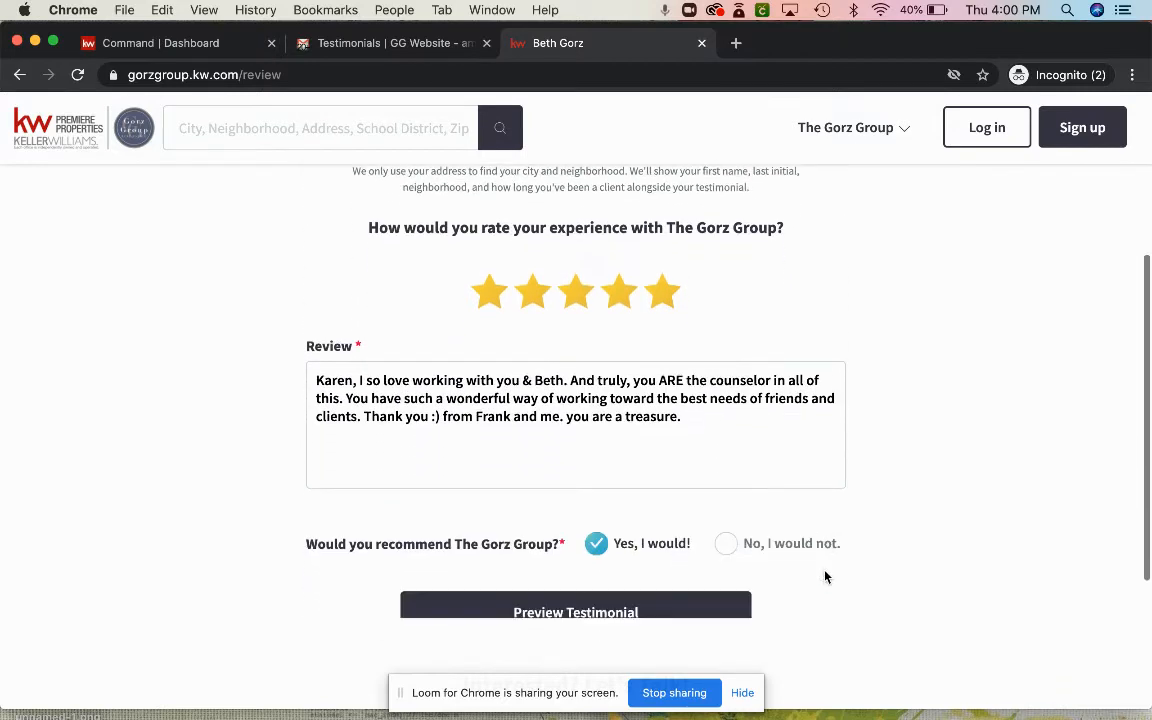
scroll("down", 3)
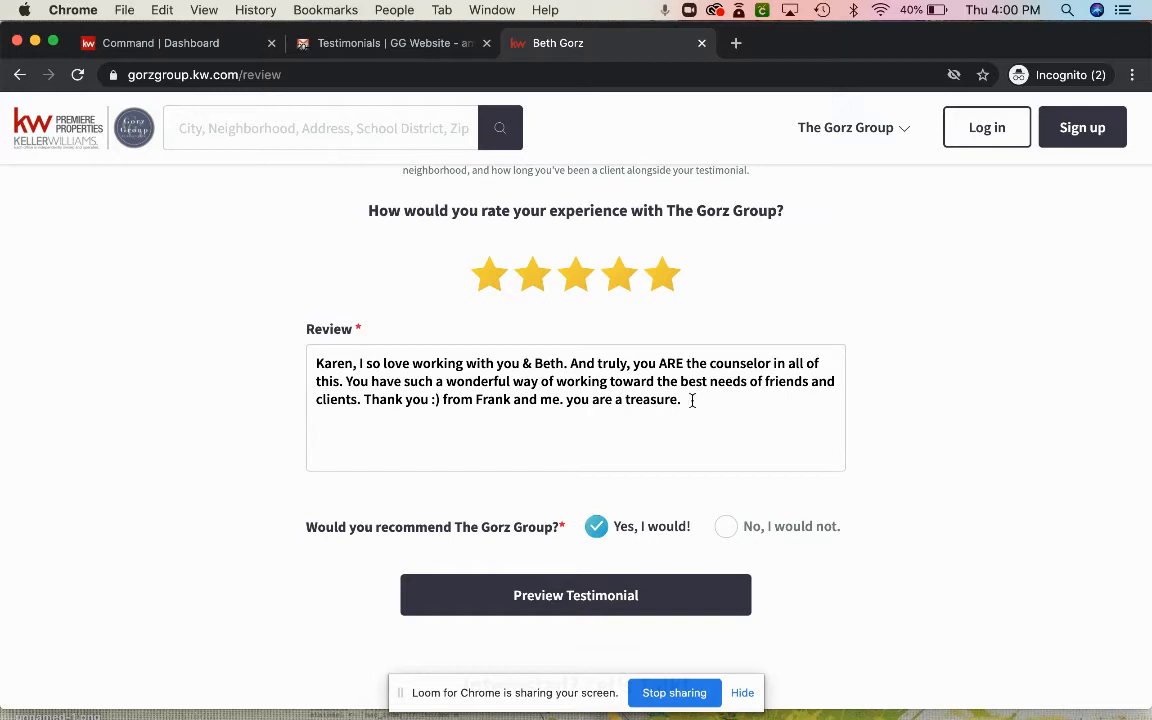
scroll("down", 3)
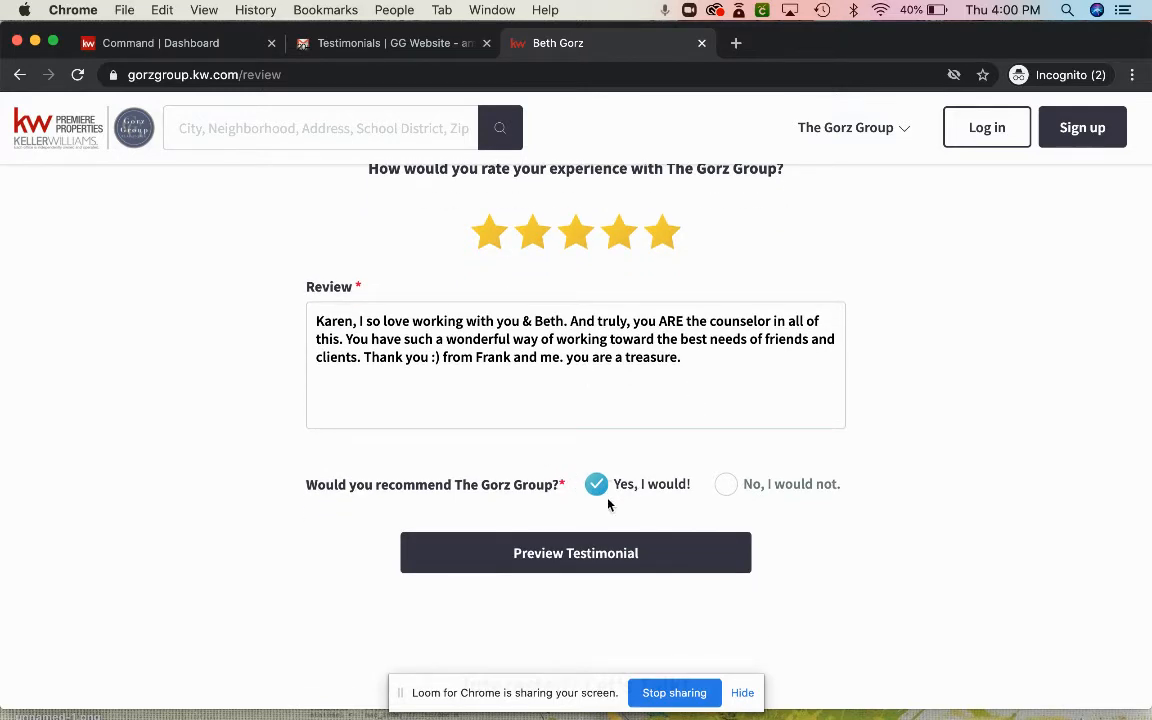
left_click(575, 553)
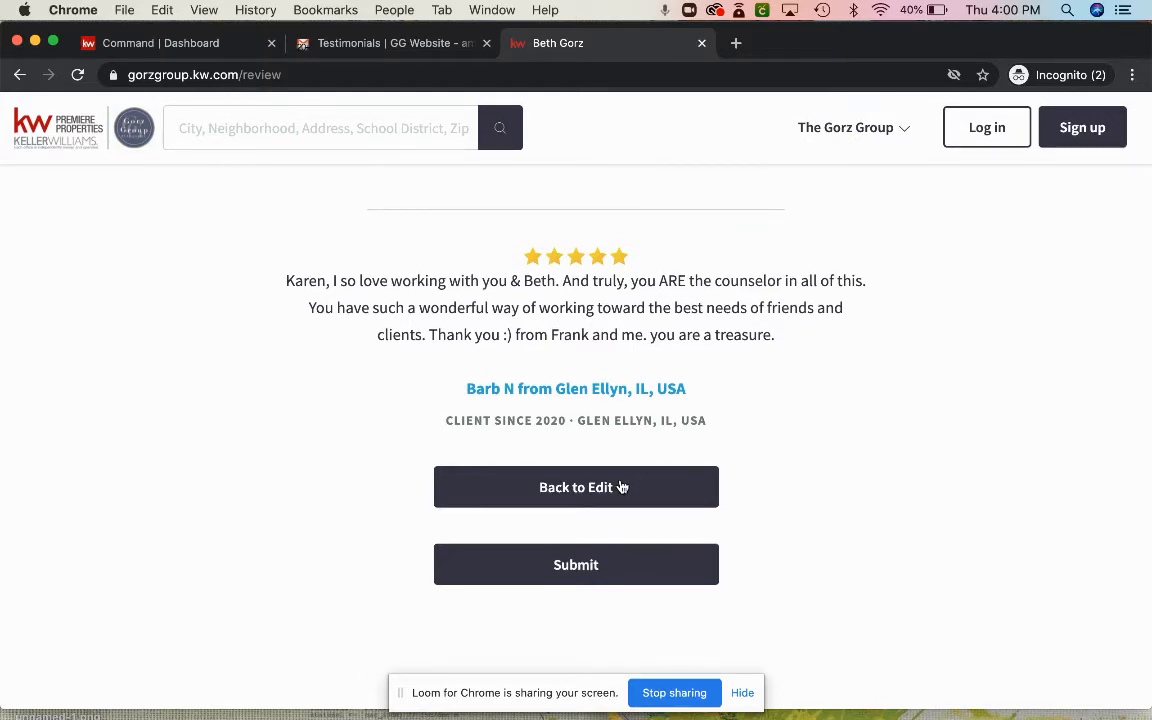
mouse_move(586, 571)
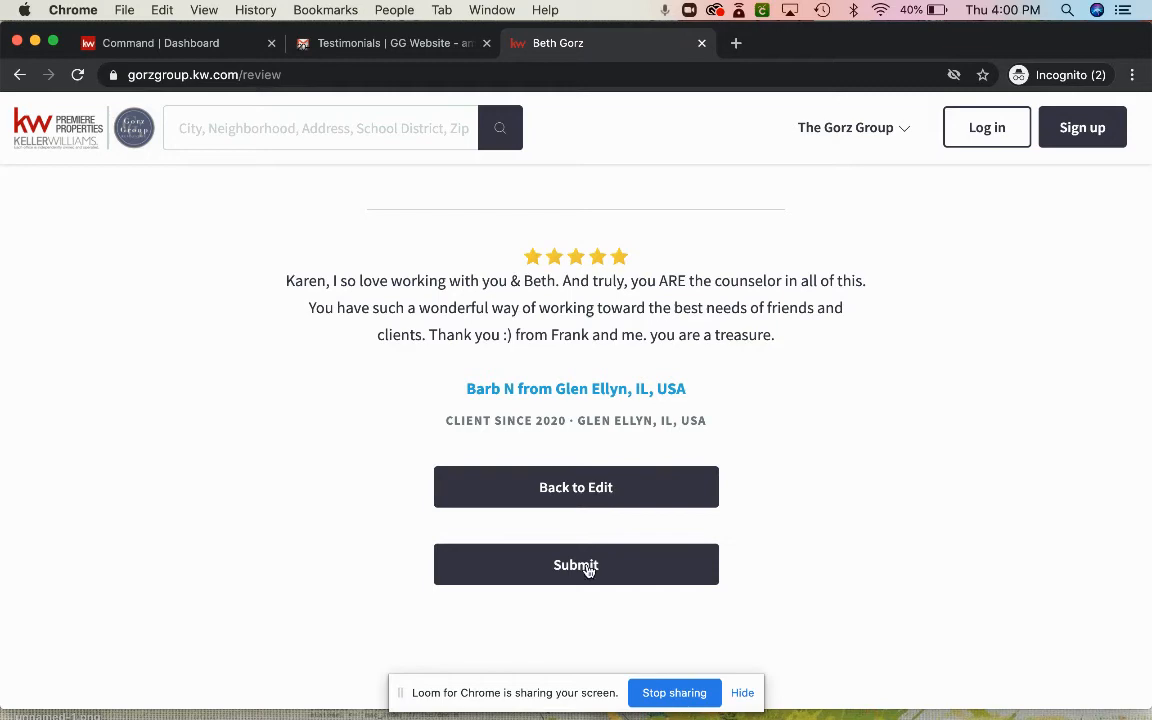
left_click(576, 564)
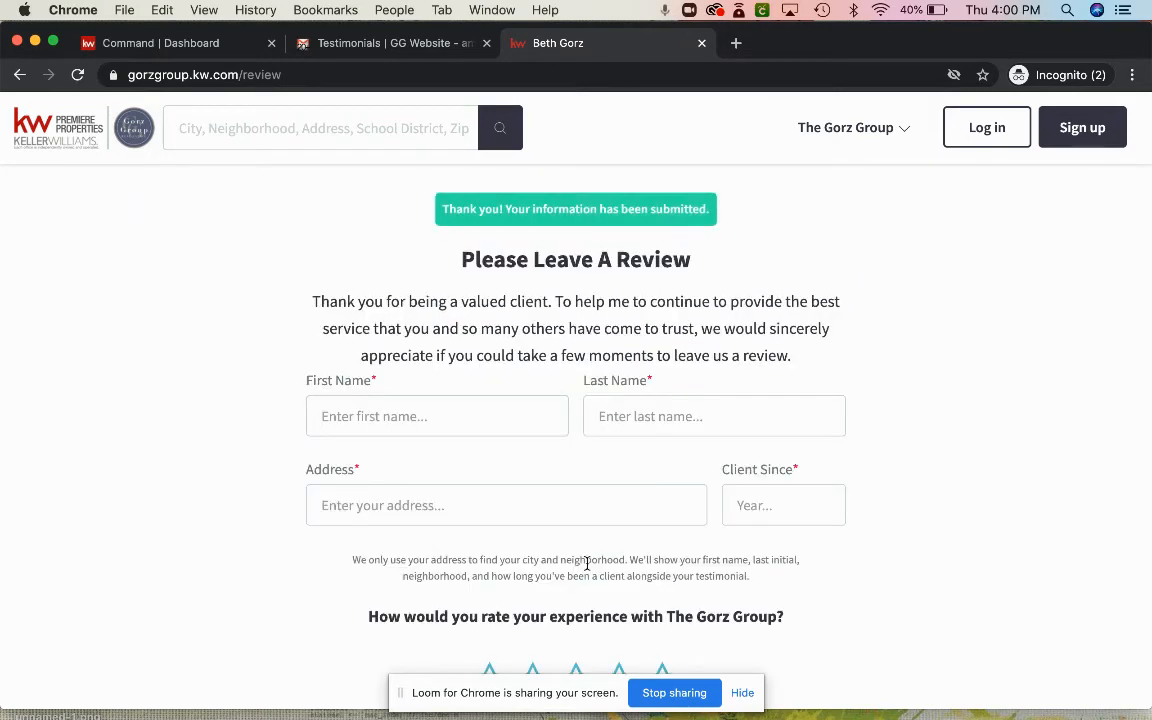
Step: Scroll the cleared form and open The Gorz Group menu showing What Our Clients Say
scroll("down", 3)
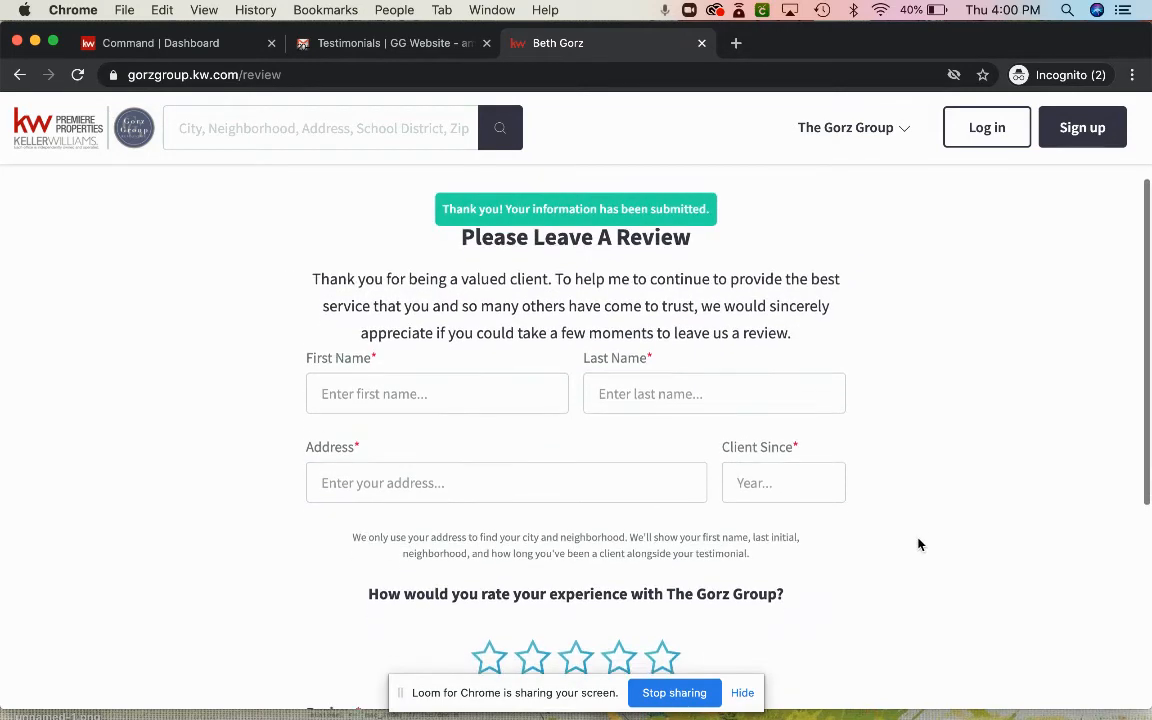
scroll("down", 3)
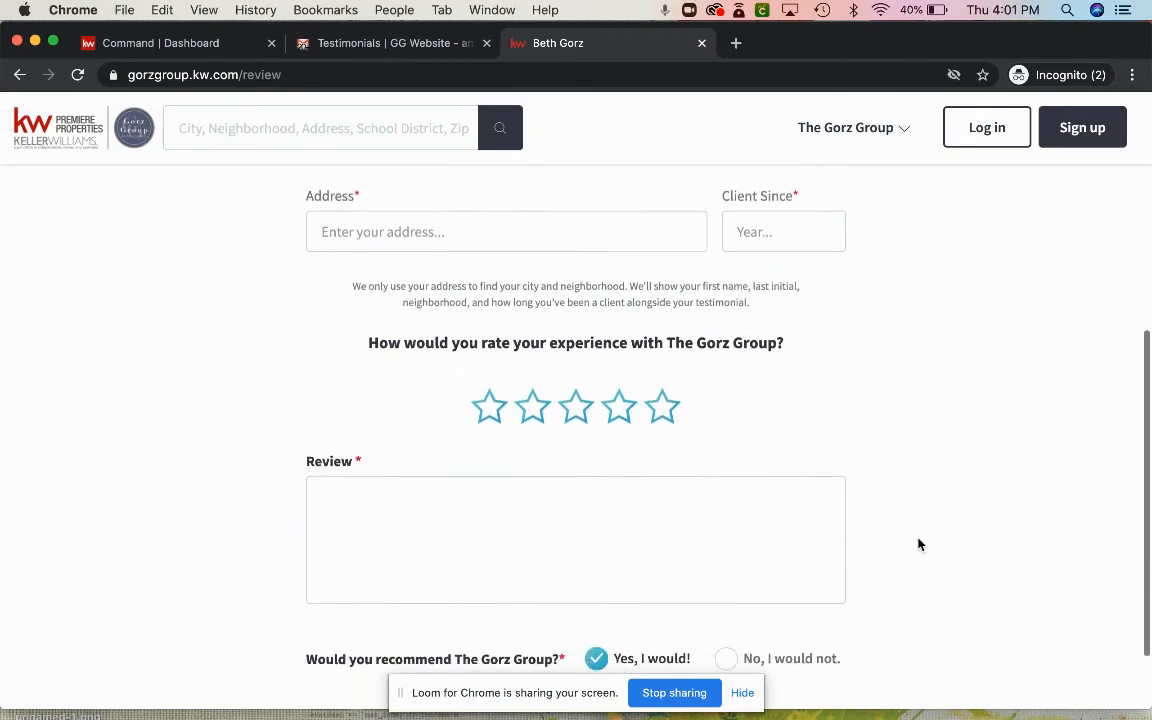
scroll("up", 3)
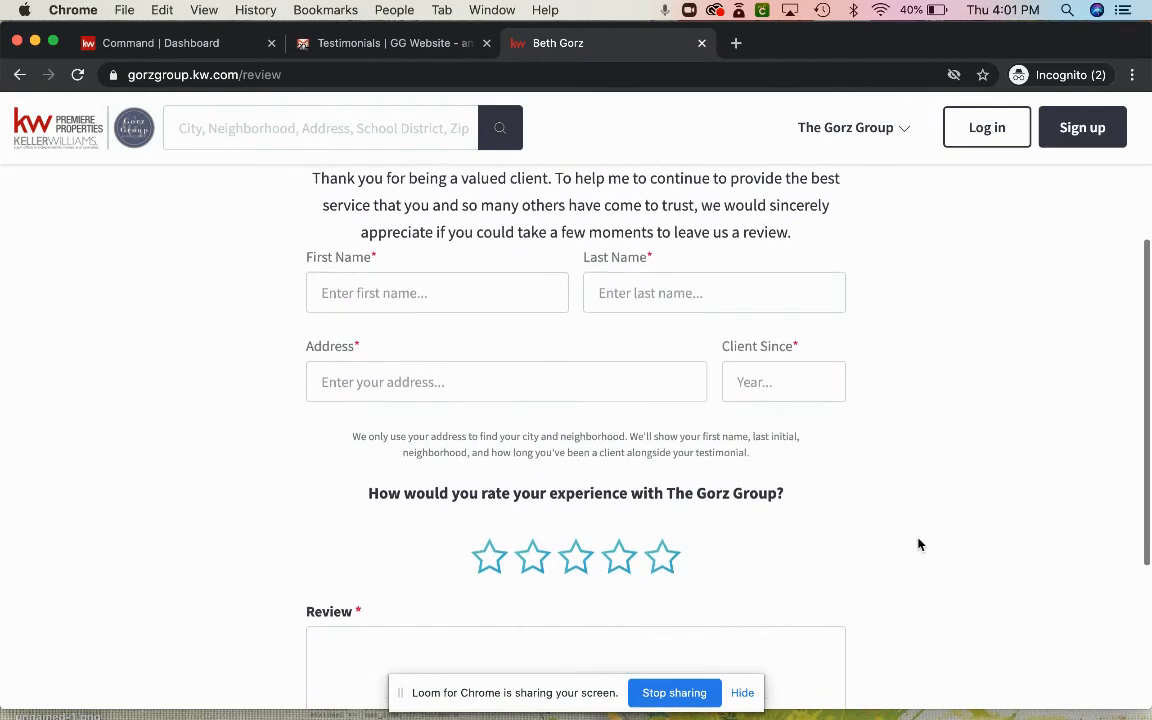
scroll("up", 3)
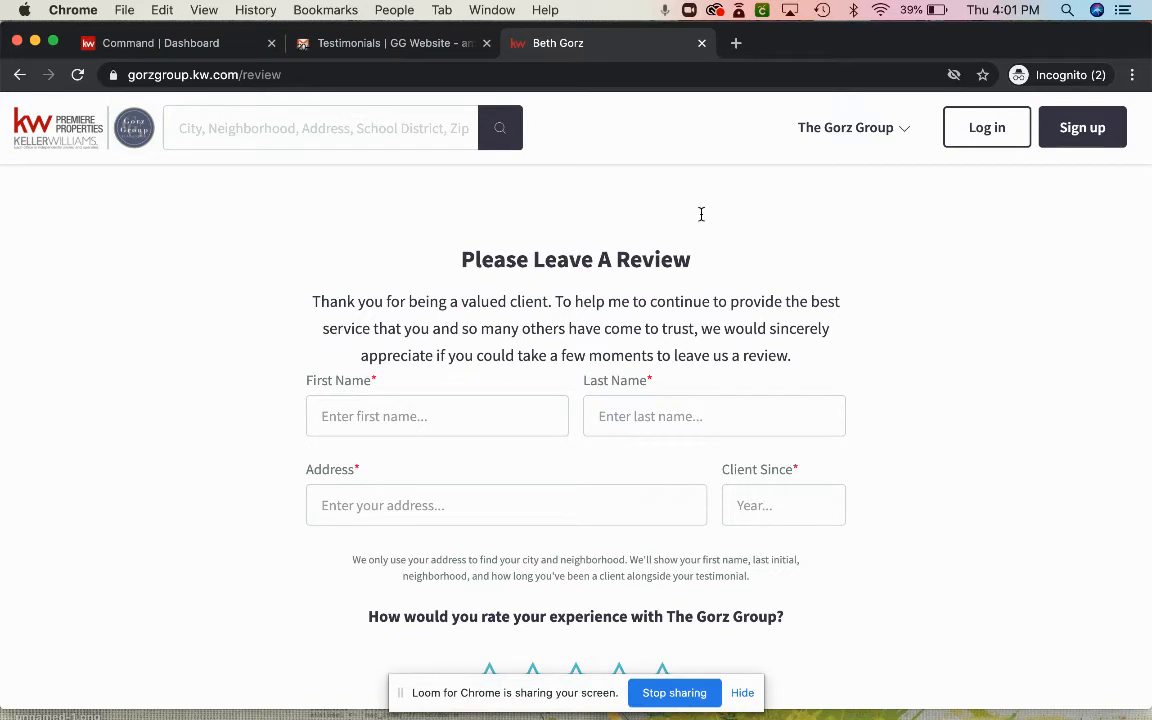
mouse_move(805, 190)
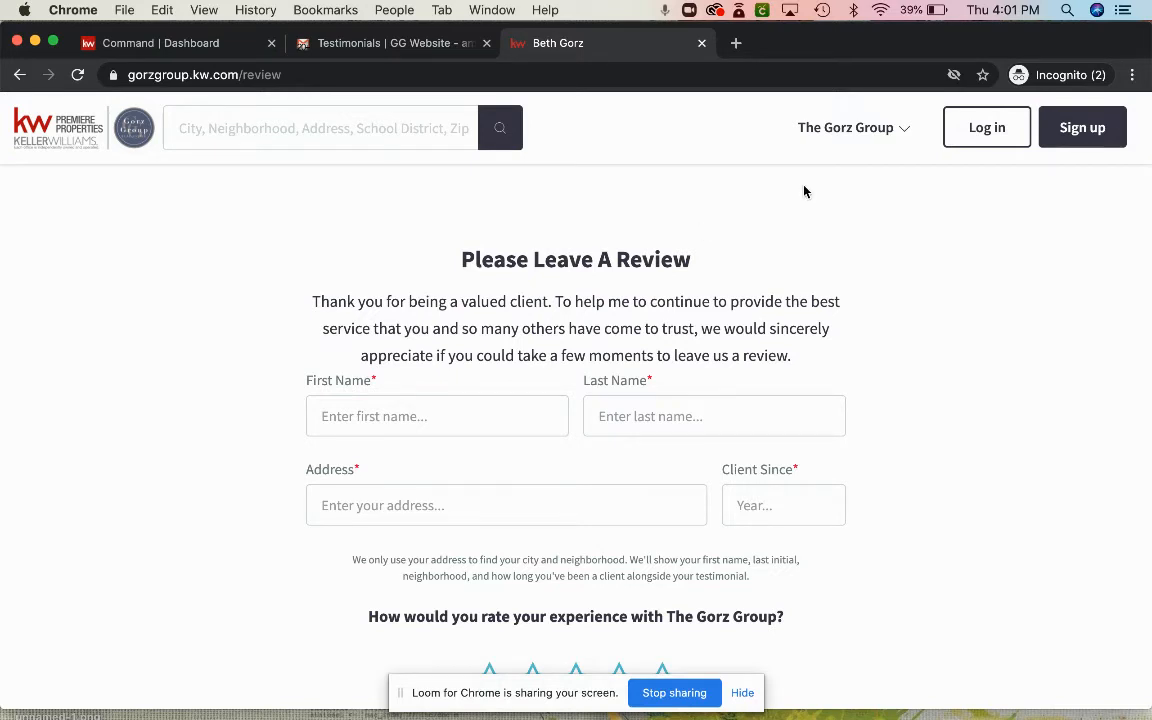
left_click(846, 127)
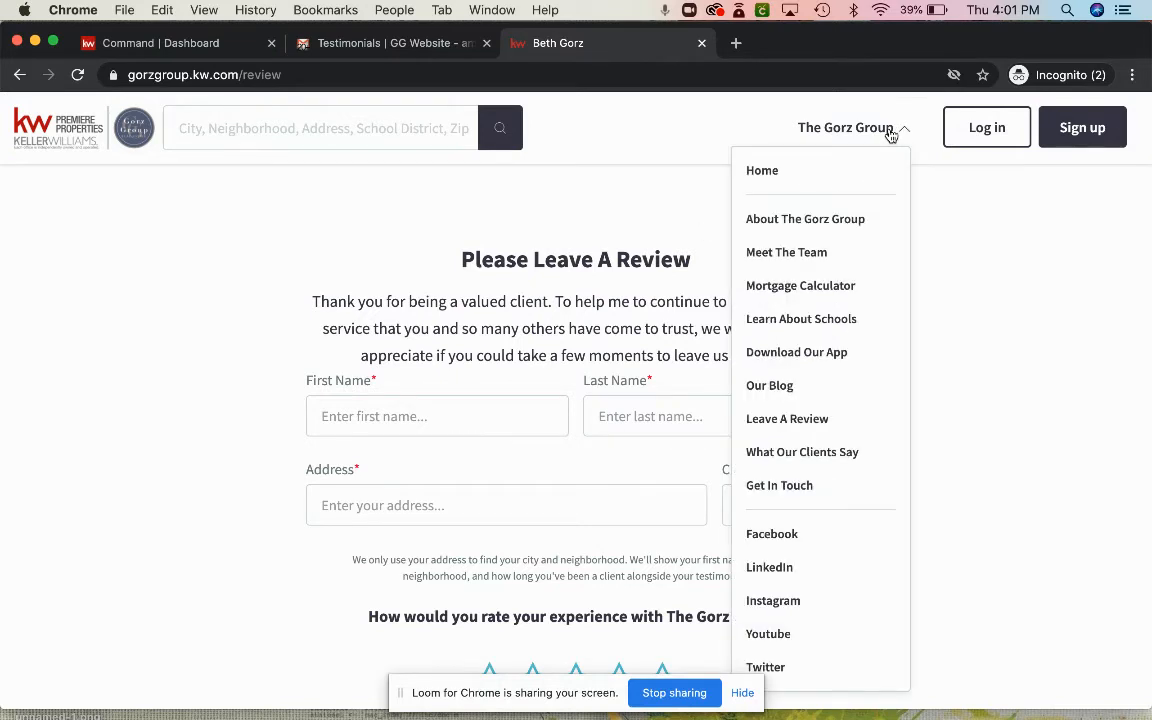
mouse_move(868, 156)
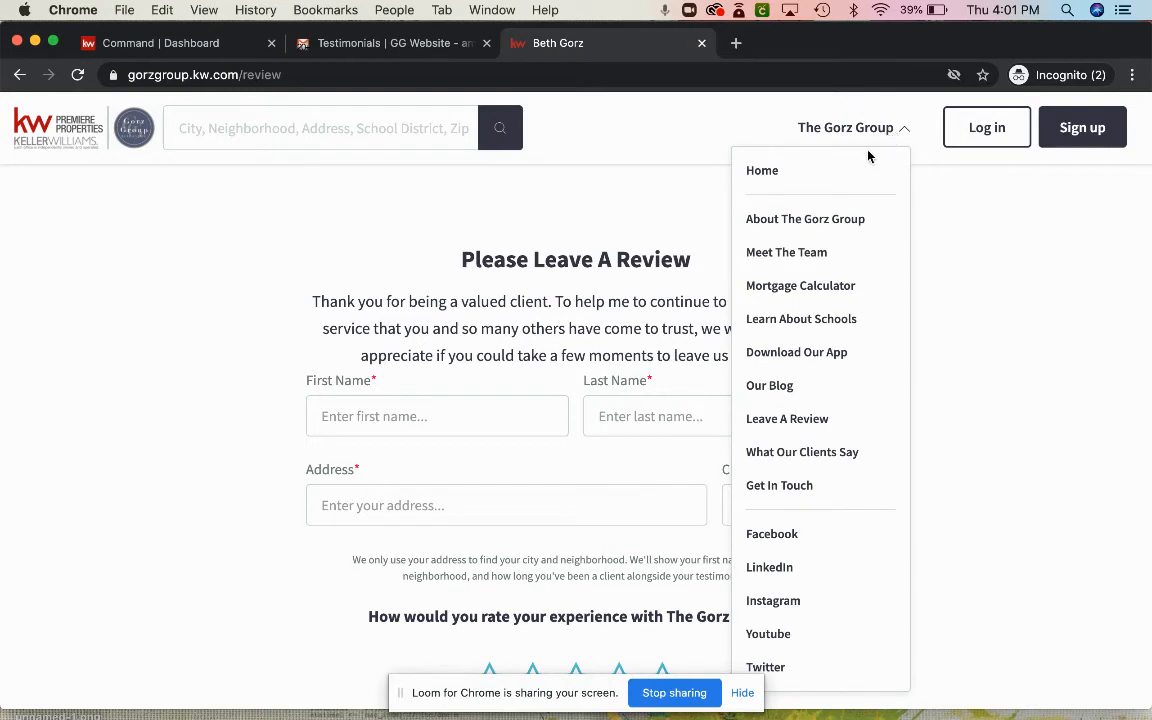
mouse_move(804, 225)
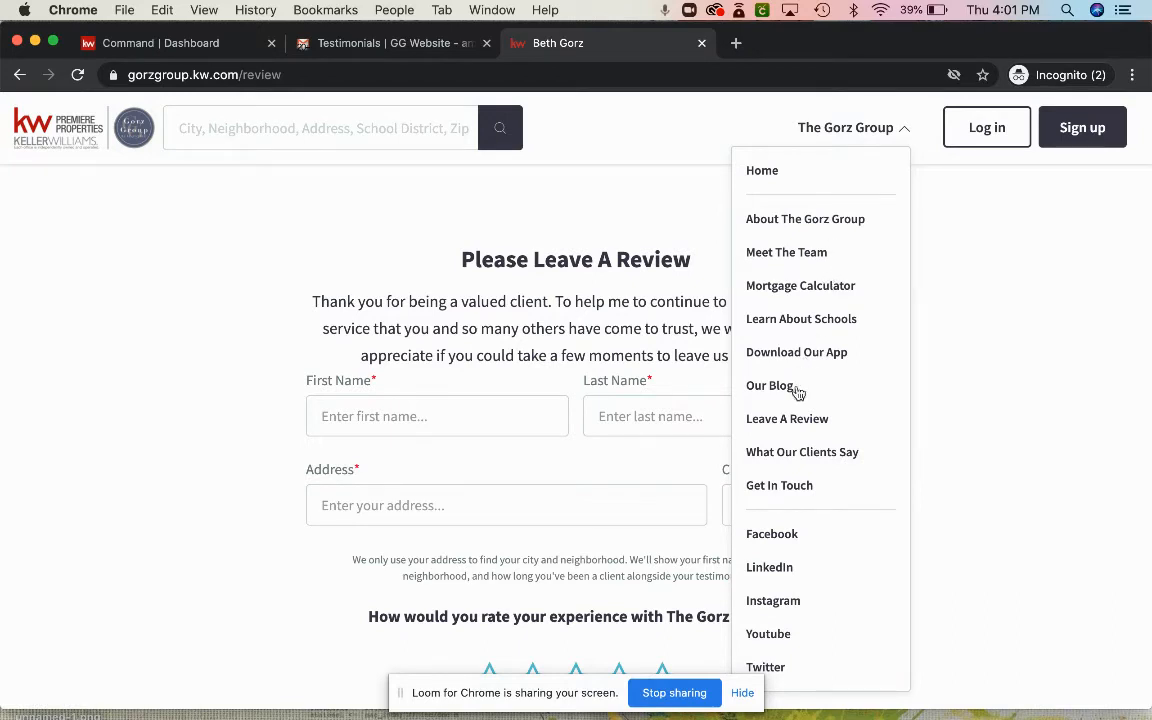
mouse_move(773, 460)
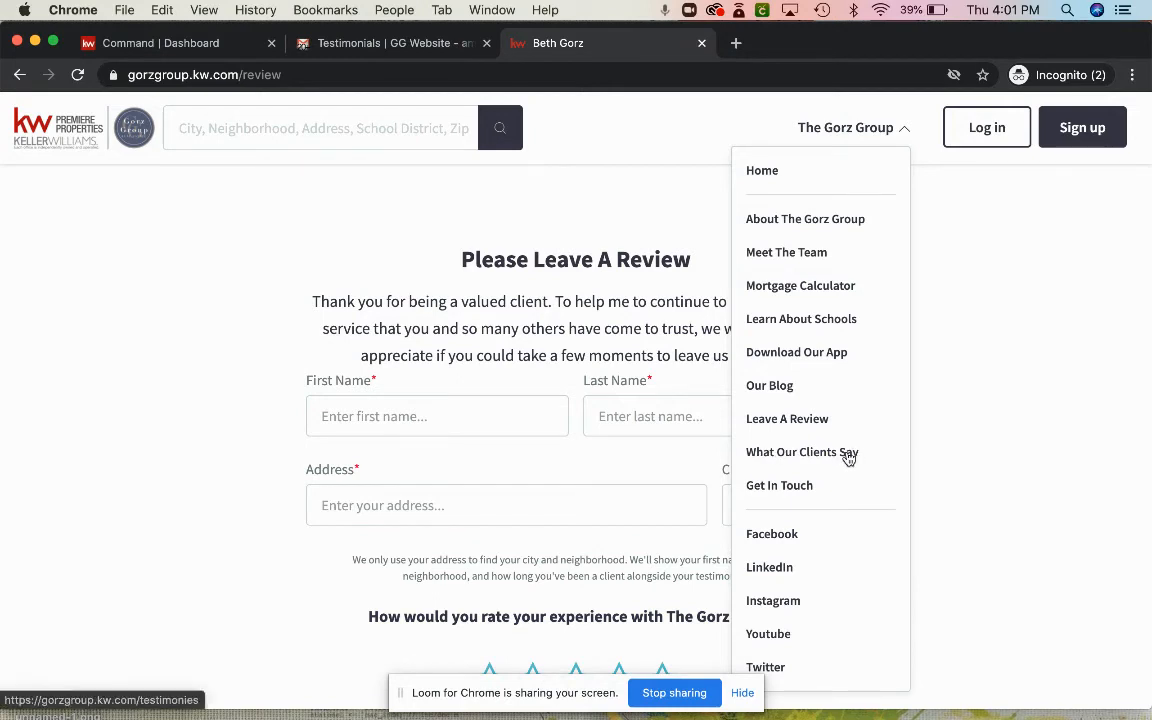
Step: Open What Our Clients Say and confirm no testimonials are listed yet
left_click(802, 452)
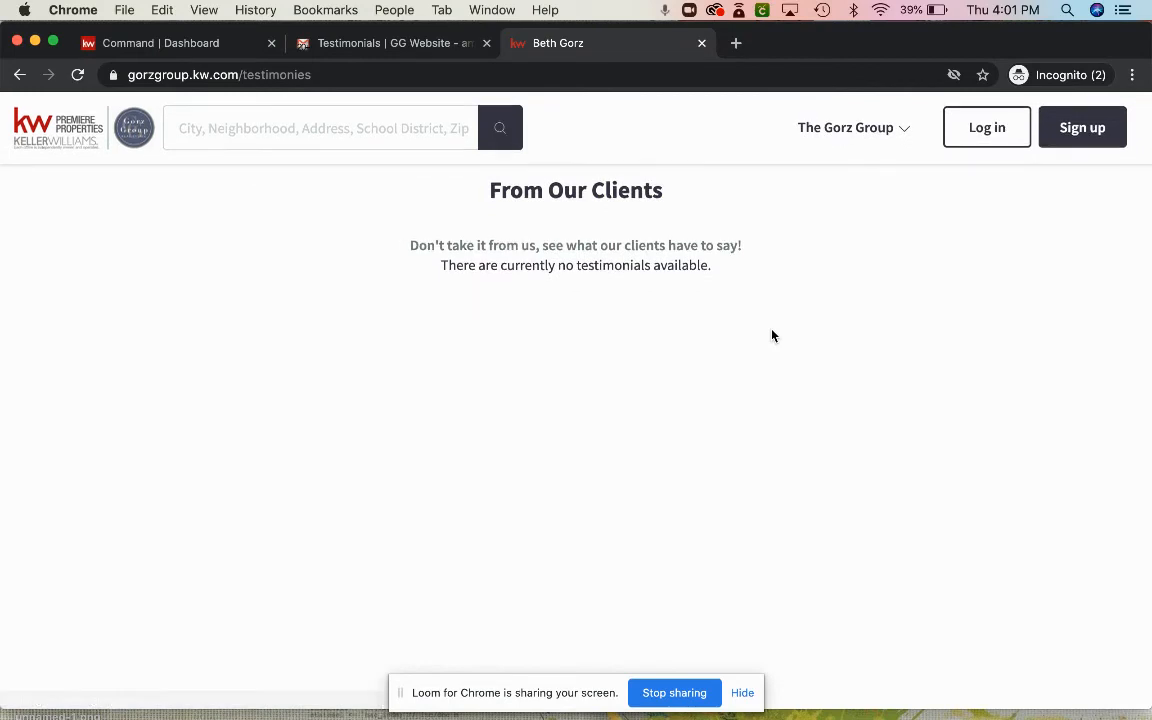
scroll("down", 3)
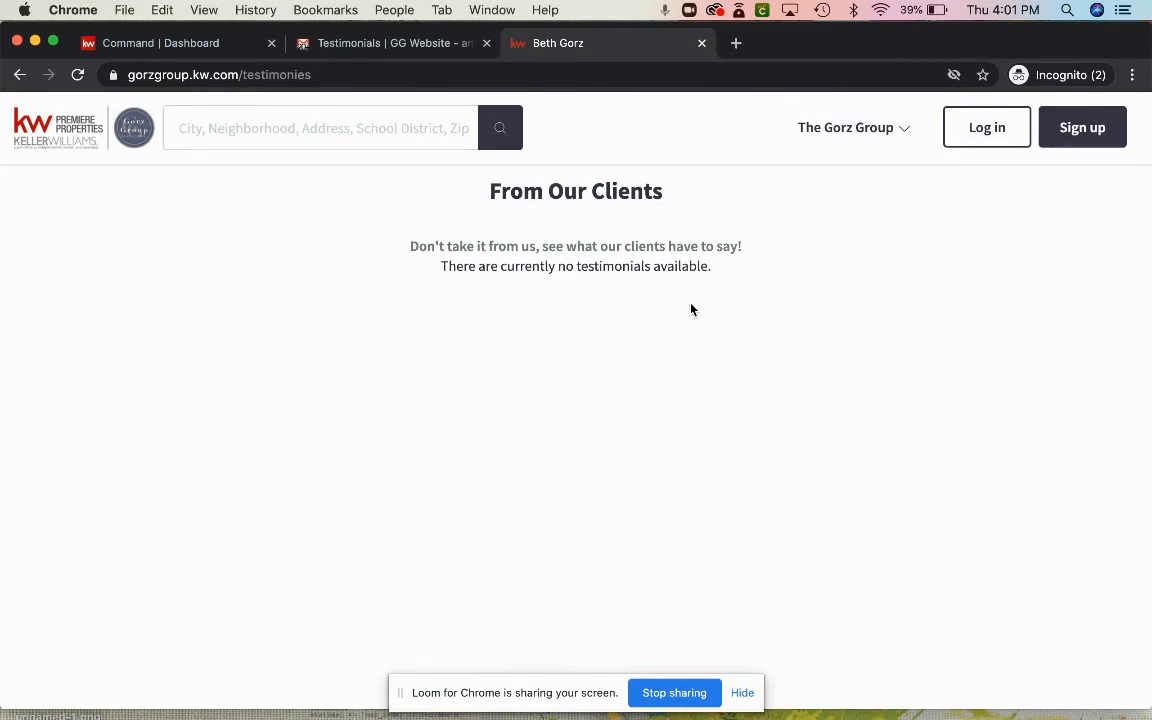
mouse_move(637, 307)
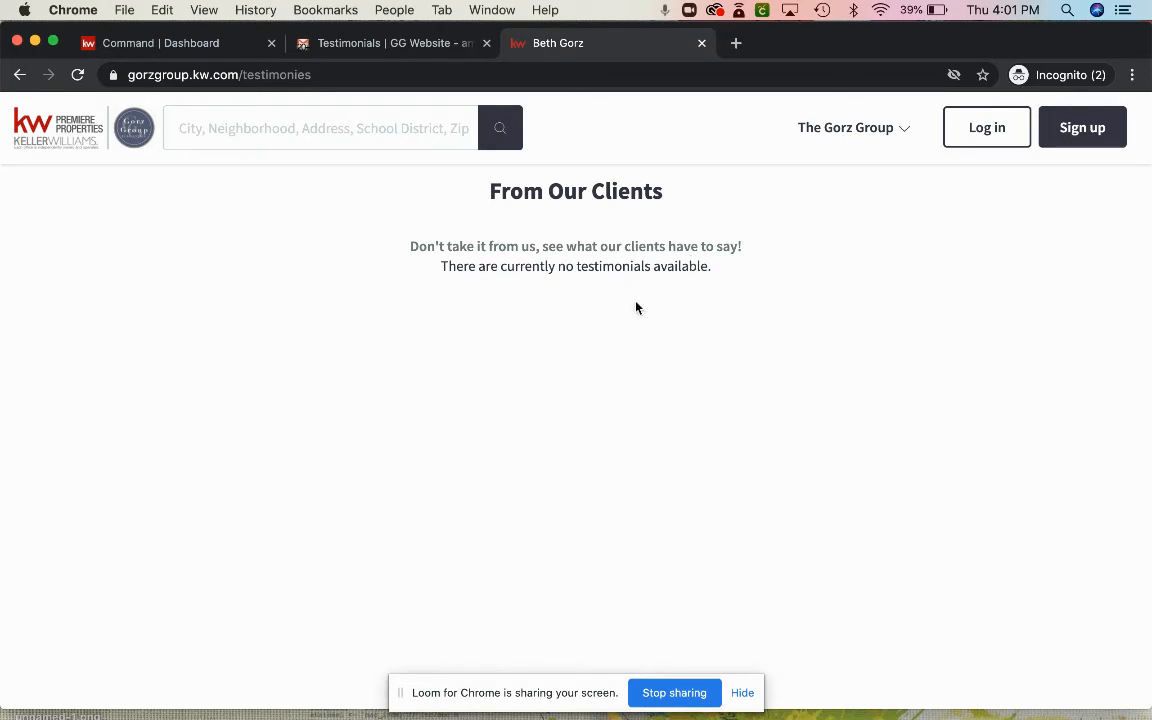
mouse_move(569, 335)
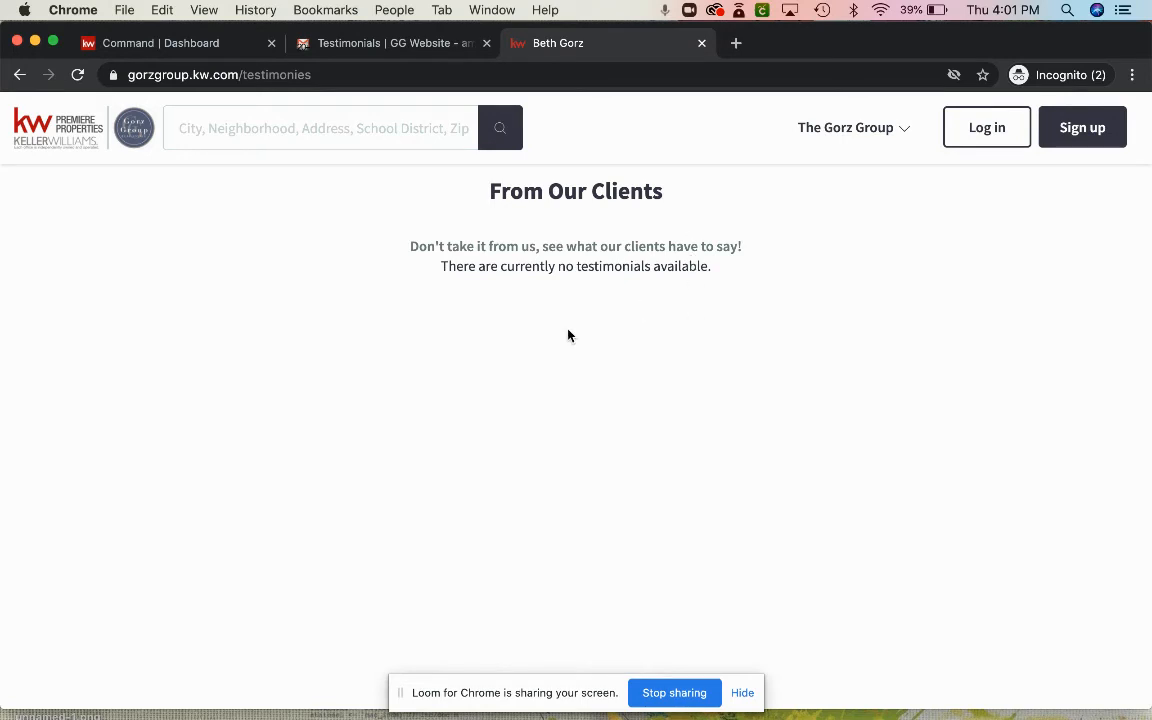